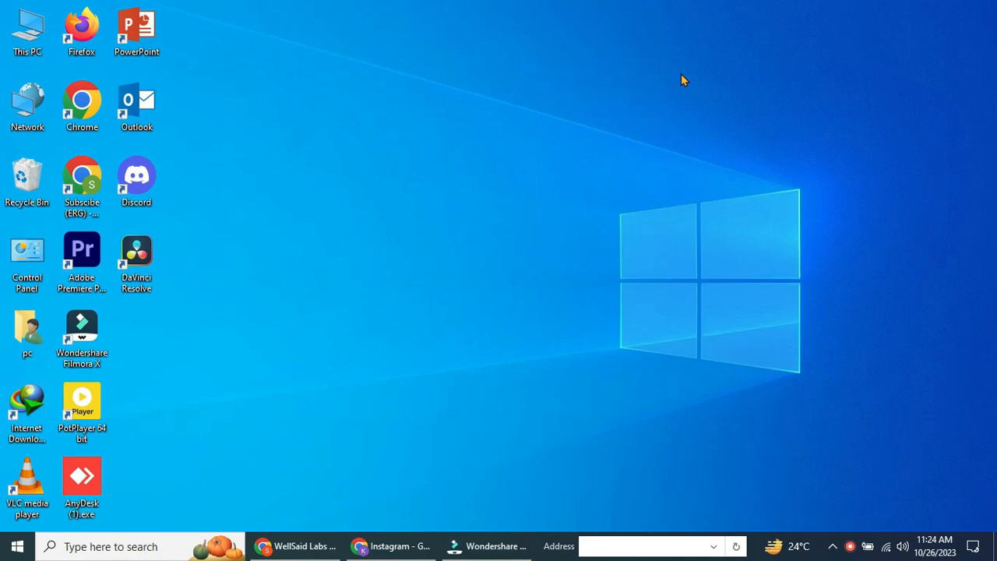
Step: Bring the Chrome window with instagram.com to the front from the taskbar
click(389, 545)
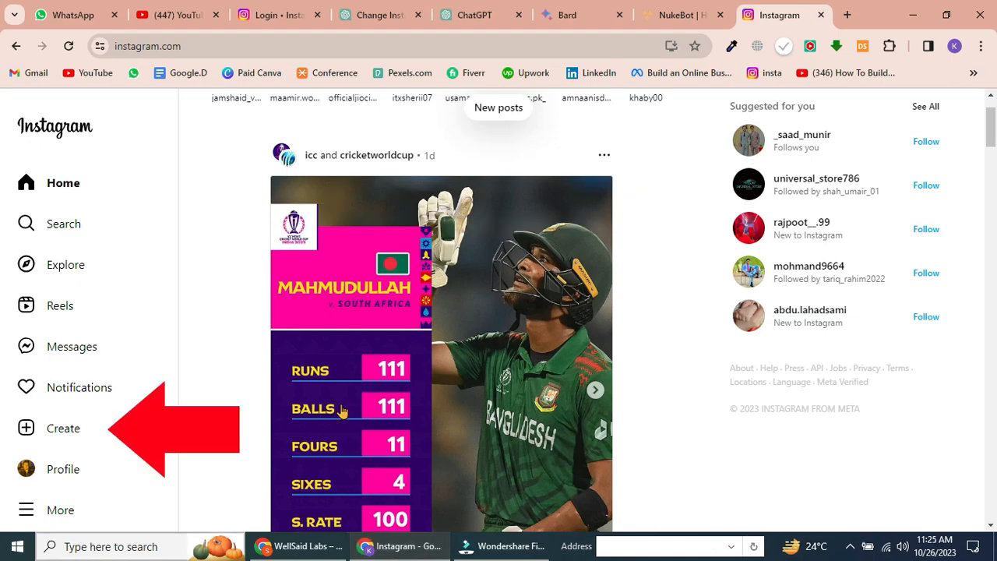
Step: Start a new post and load mid.mp4 from the computer into the crop step
click(63, 427)
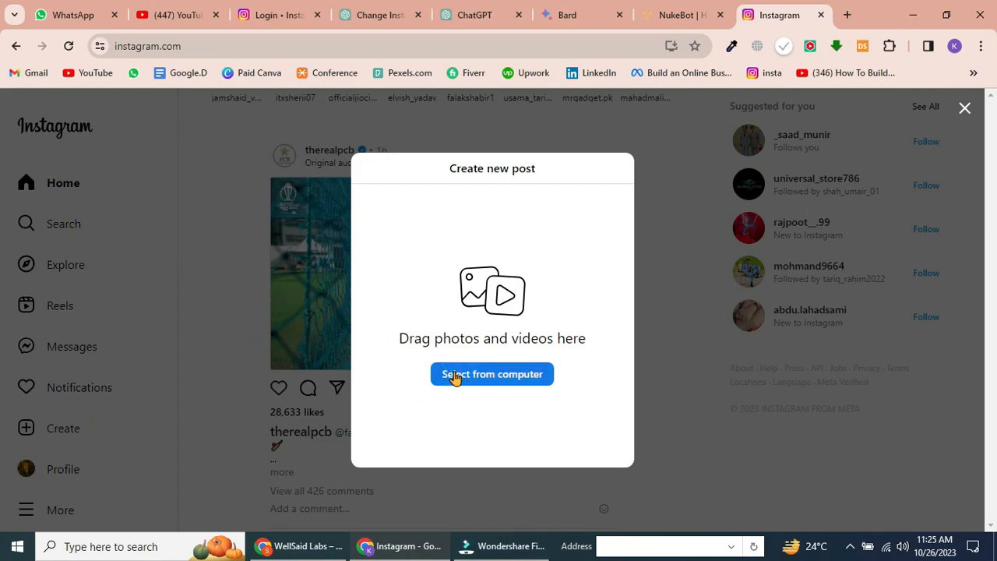
click(492, 373)
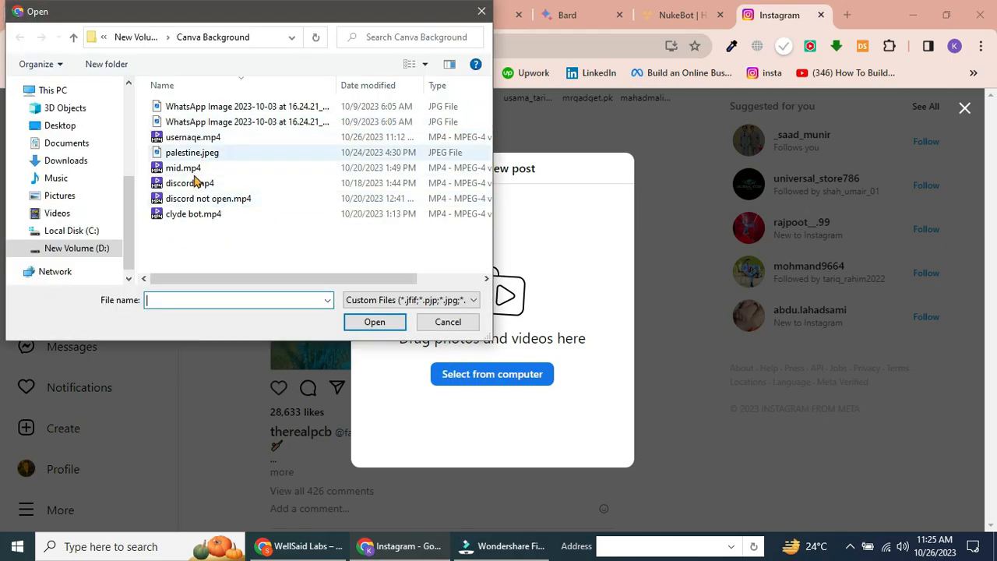
click(184, 168)
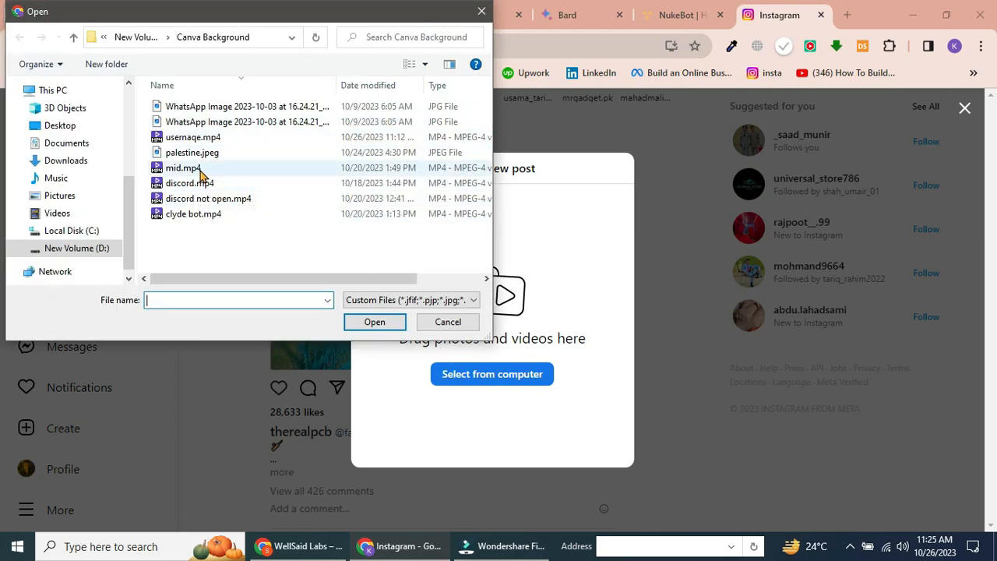
click(449, 321)
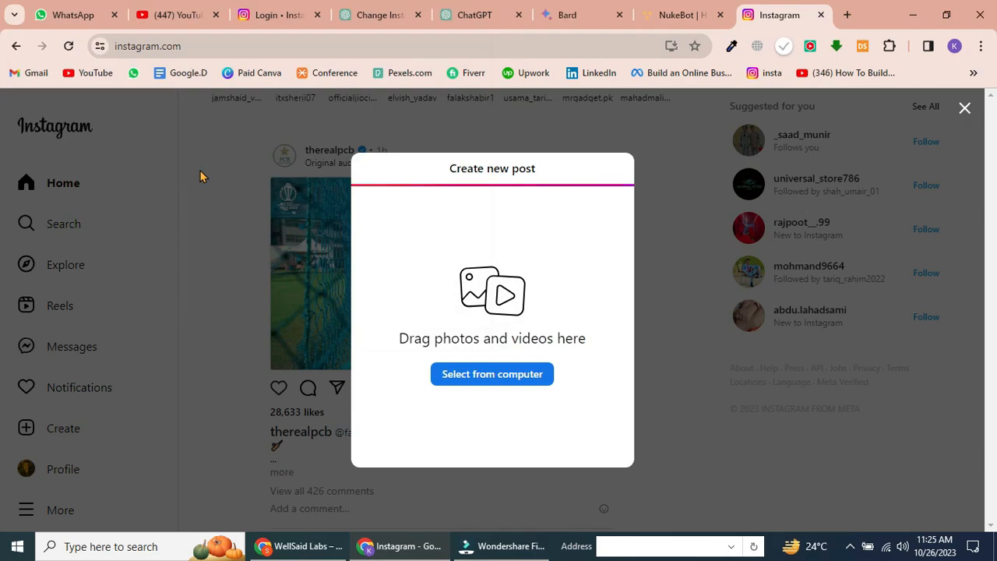
click(492, 373)
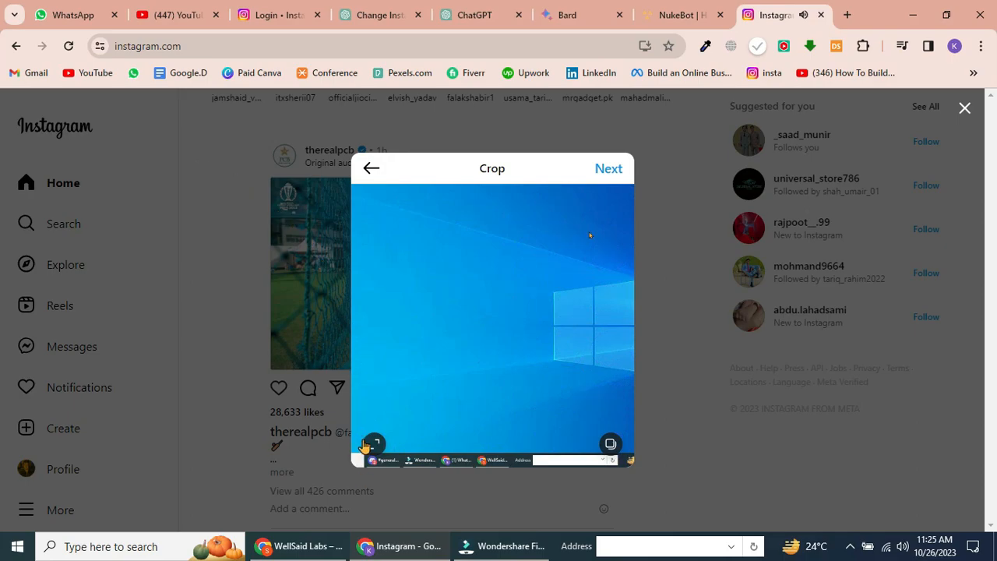
Step: Crop the video to a vertical 9:16 ratio and continue to the edit step
click(374, 442)
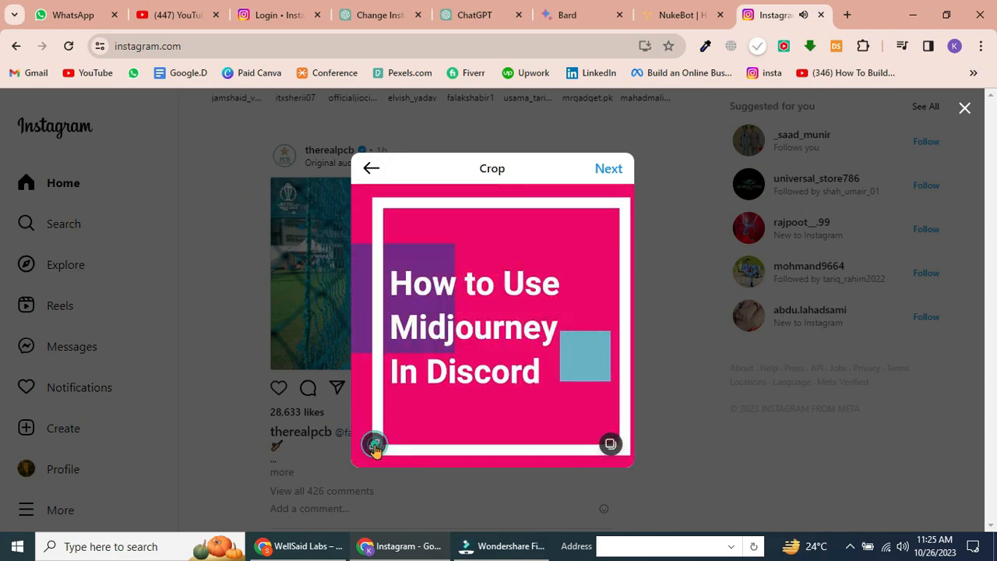
click(374, 444)
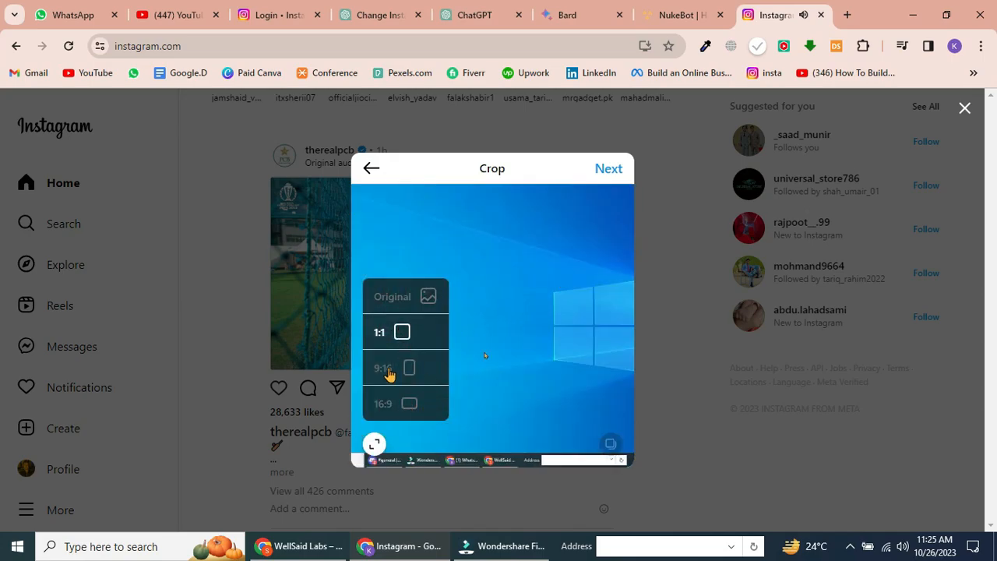
click(383, 367)
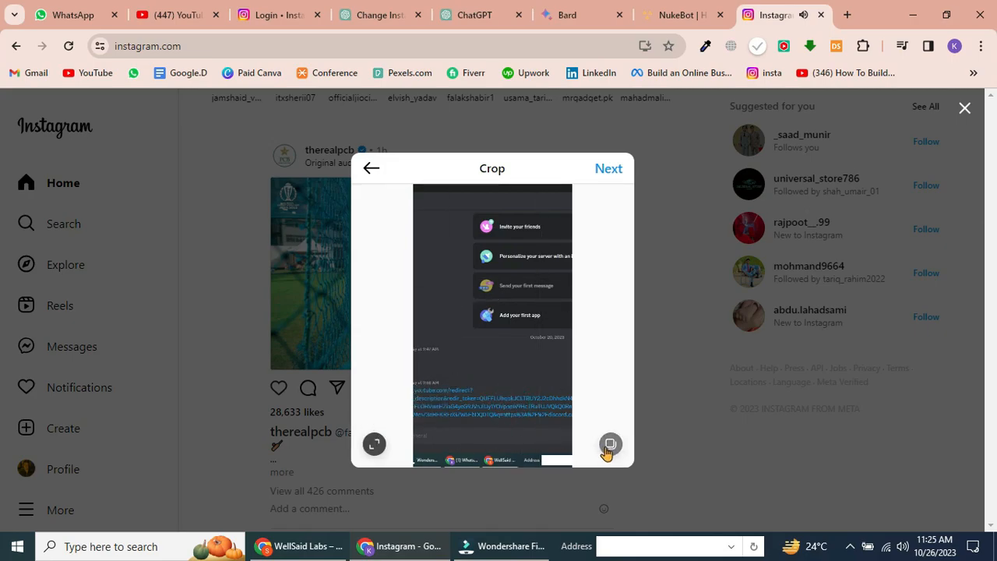
click(610, 444)
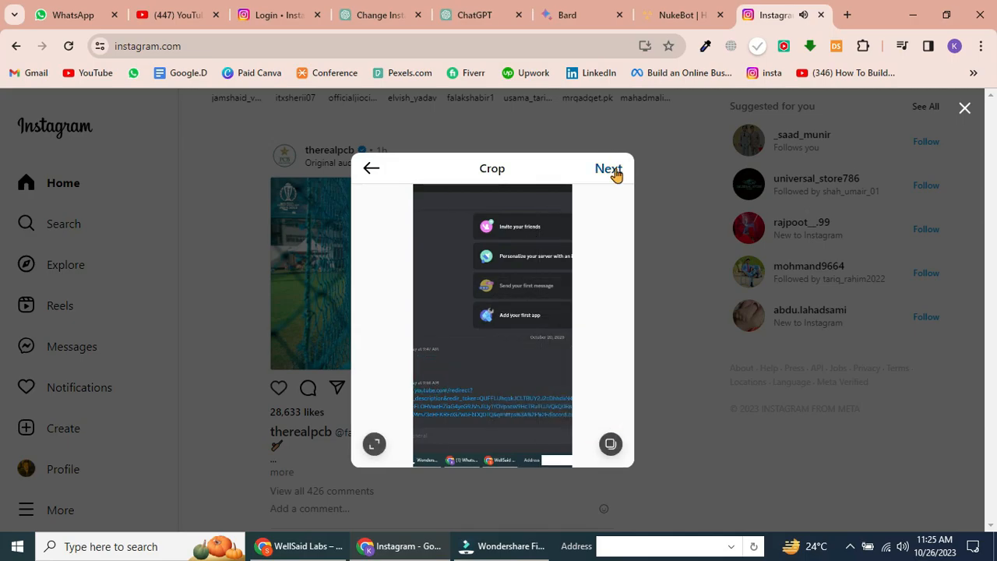
click(607, 168)
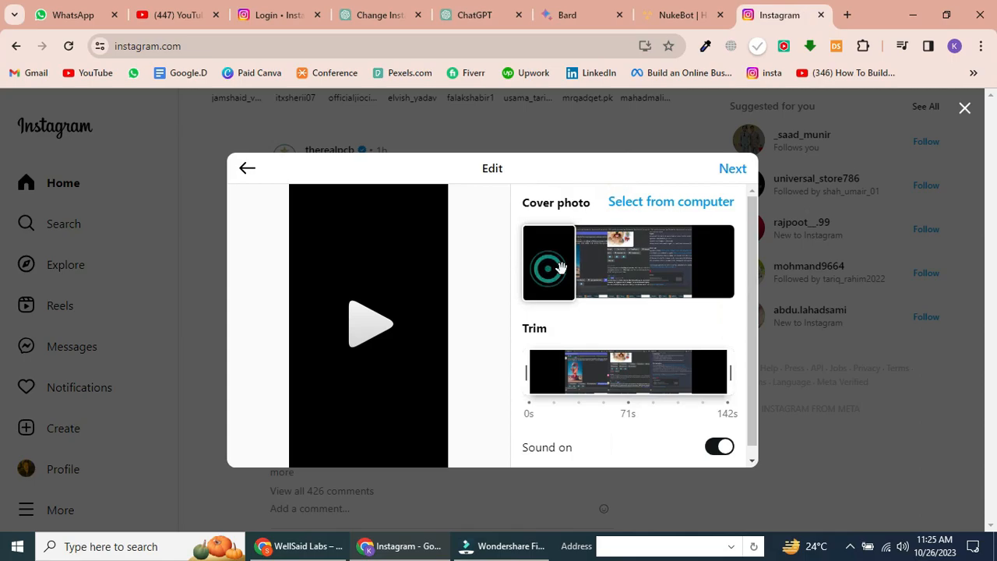
mouse_move(613, 336)
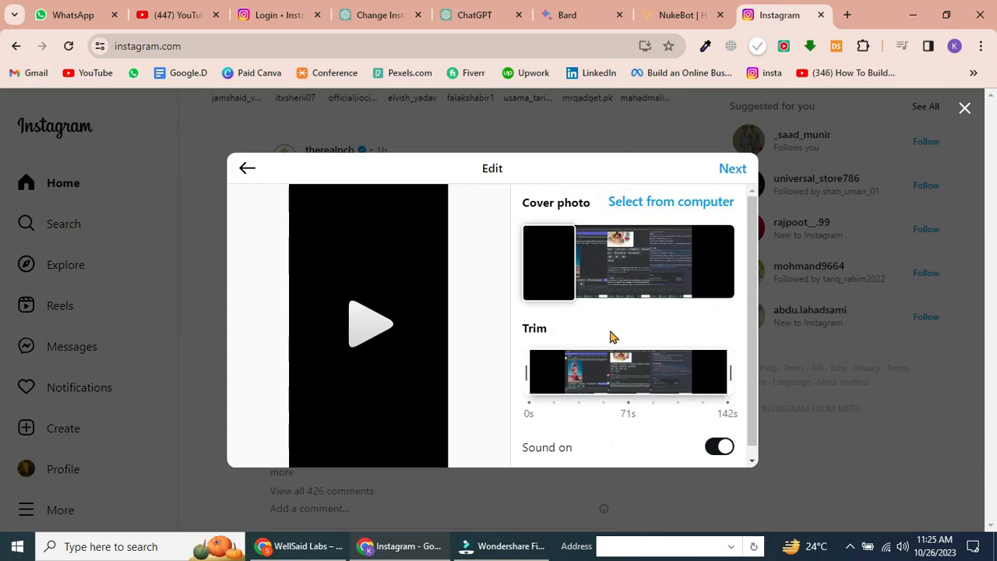
Step: Shorten the clip with the trim handles and continue to the New reel screen
drag(725, 372, 638, 372)
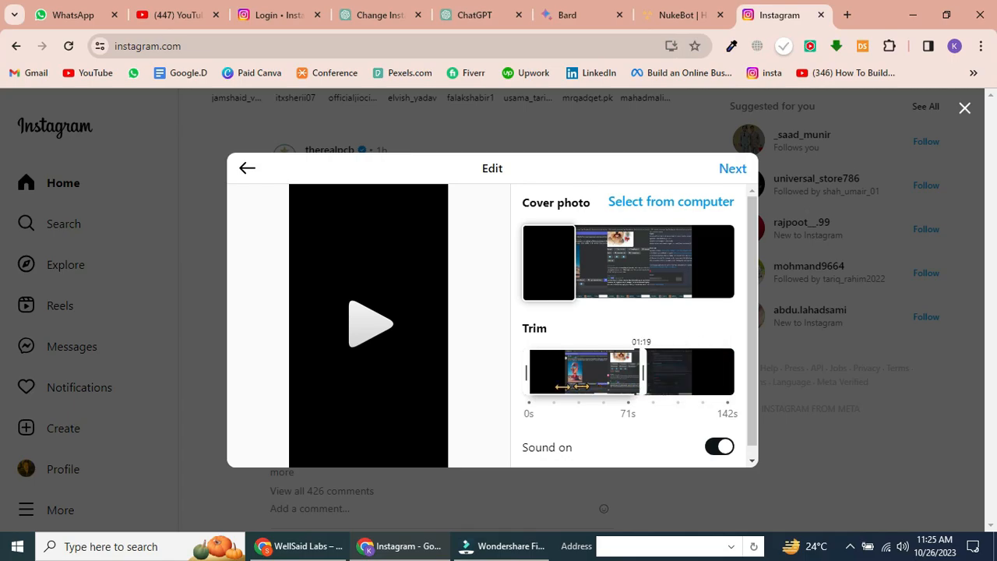
drag(579, 386, 533, 386)
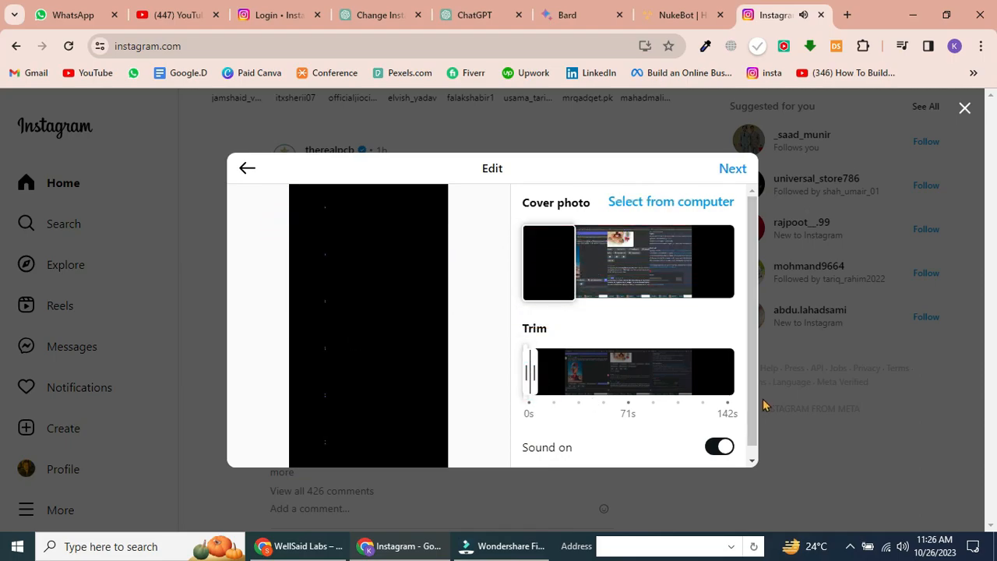
click(732, 168)
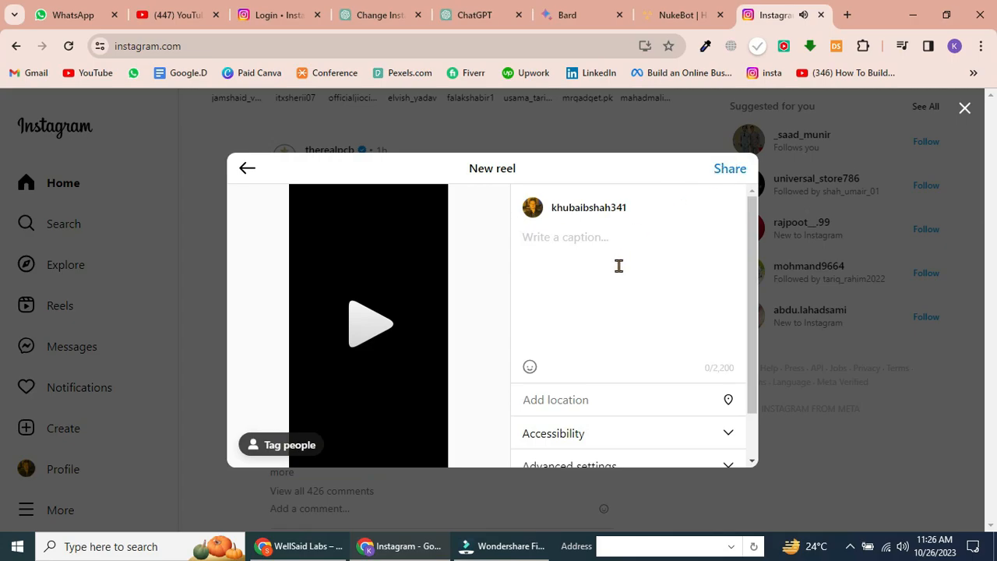
Step: Write the caption 'cdxkjso EG;LHJAWS;VLNZDL;GVN' for the reel
text(cdxkjso)
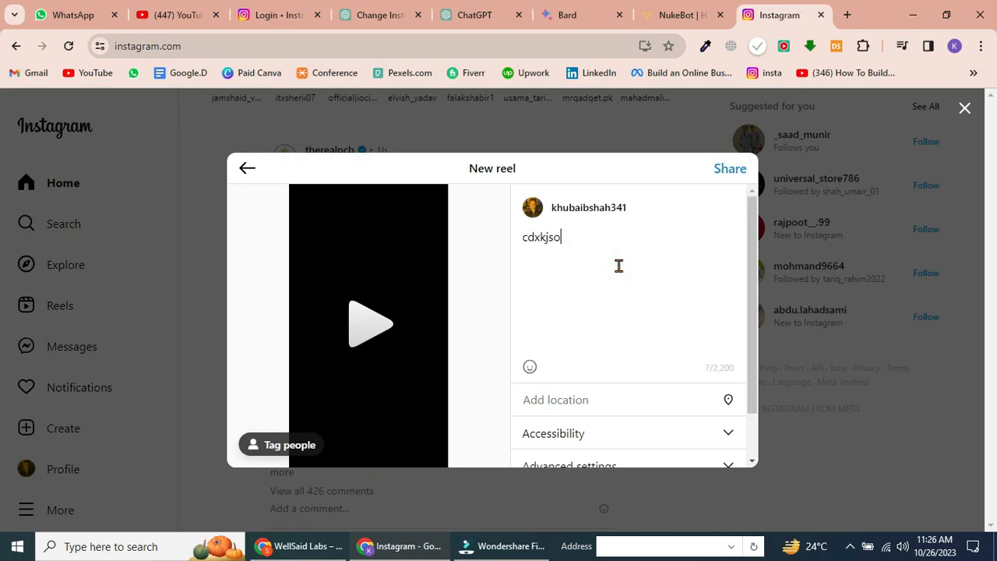
text(EG;LHJAWS;VLNZDL;GVN)
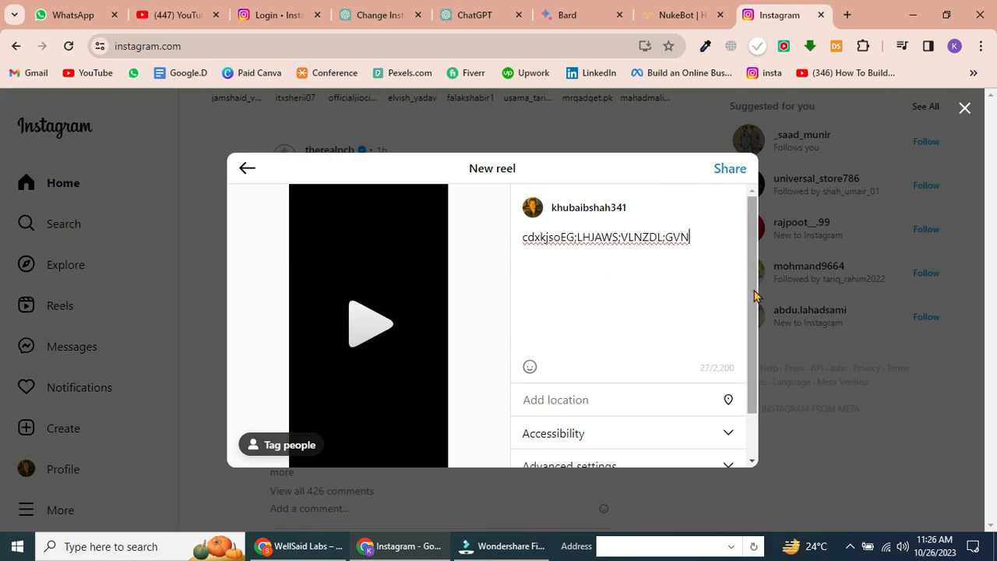
scroll(down, 3)
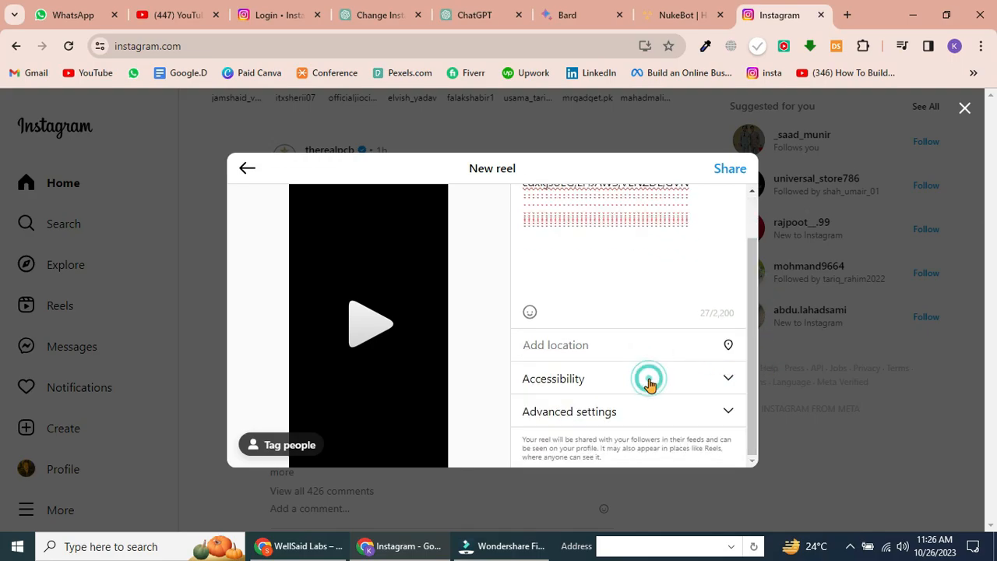
Step: Toggle Turn off commenting and Hide like counts in Advanced settings, then share the reel
click(725, 411)
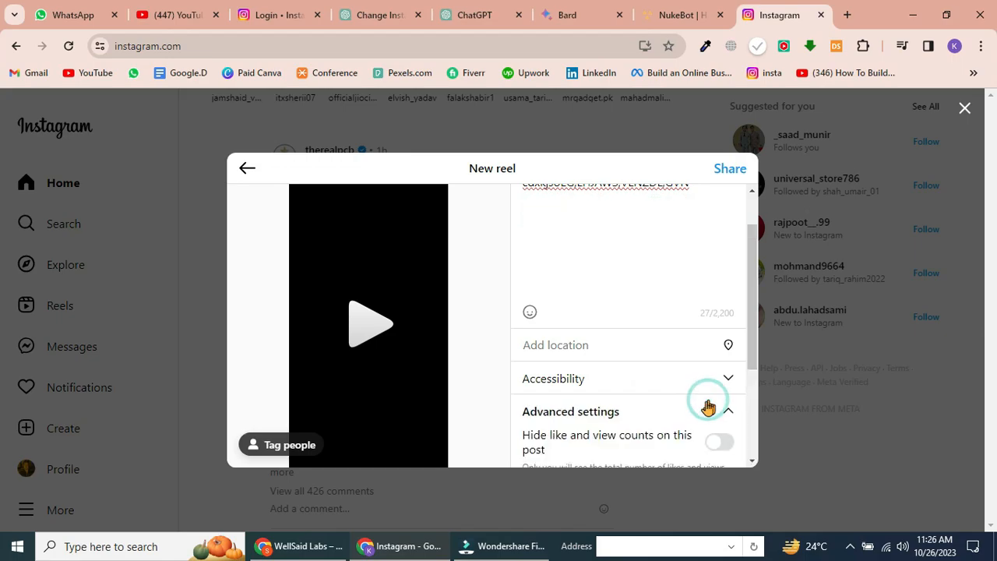
scroll(down, 3)
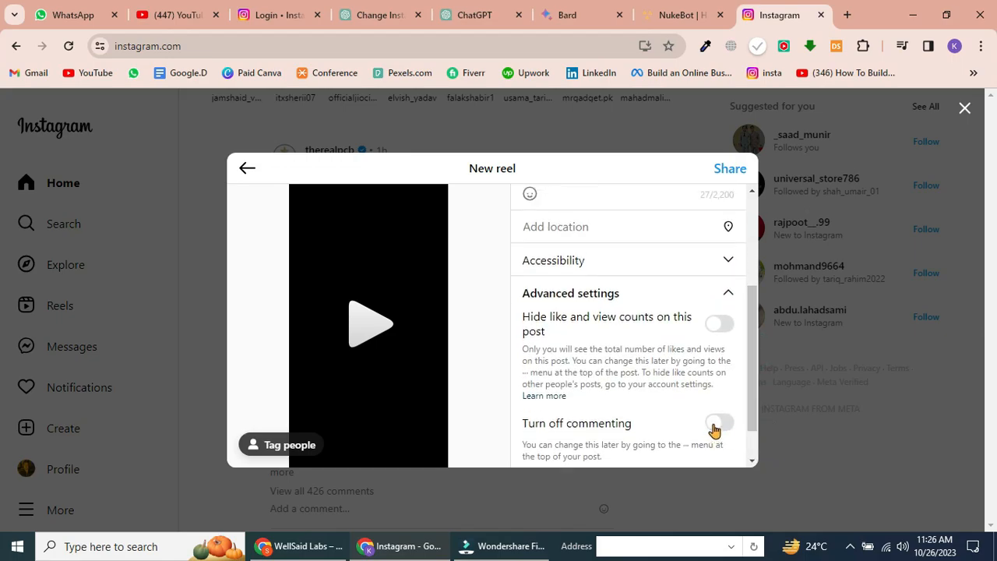
click(717, 423)
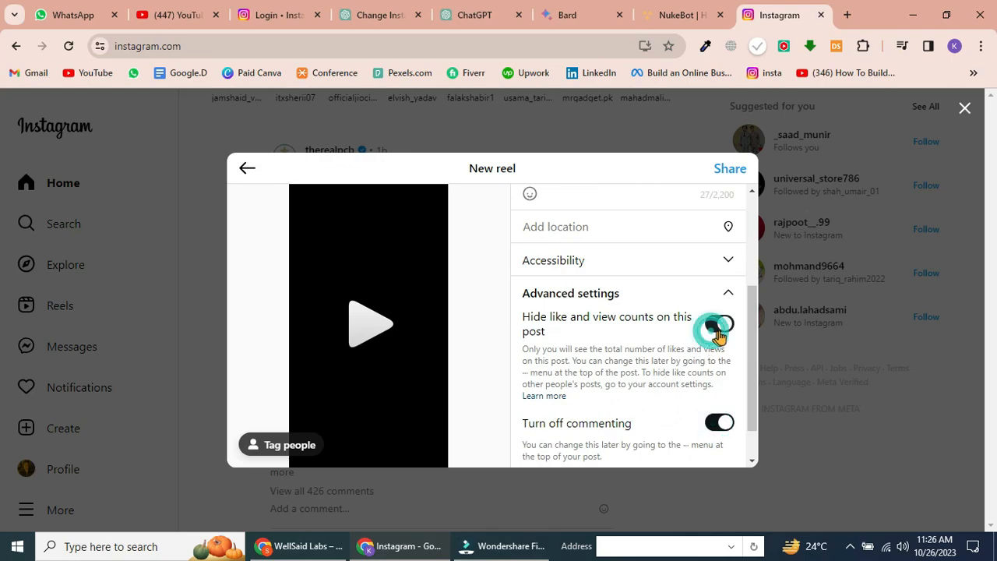
click(716, 322)
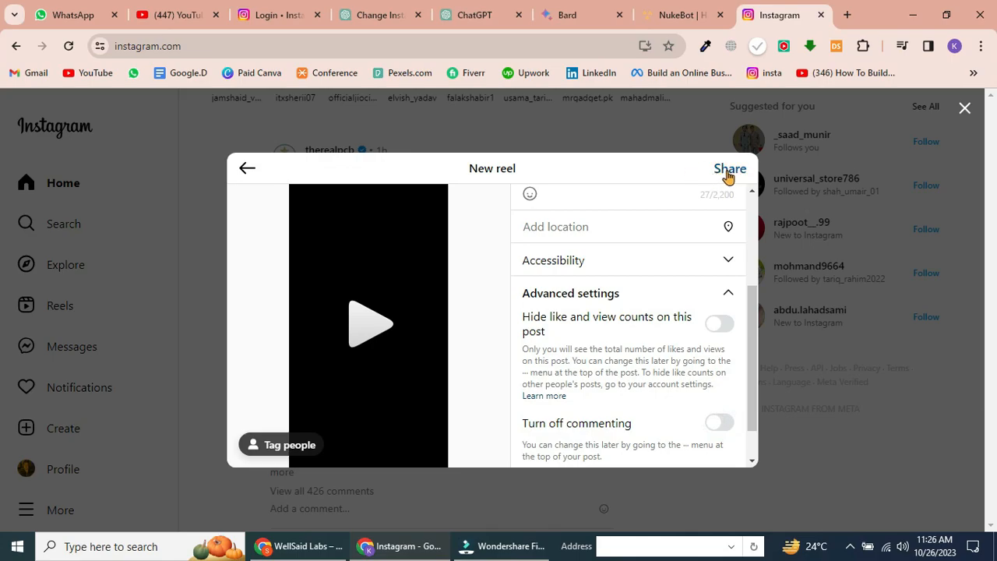
click(729, 169)
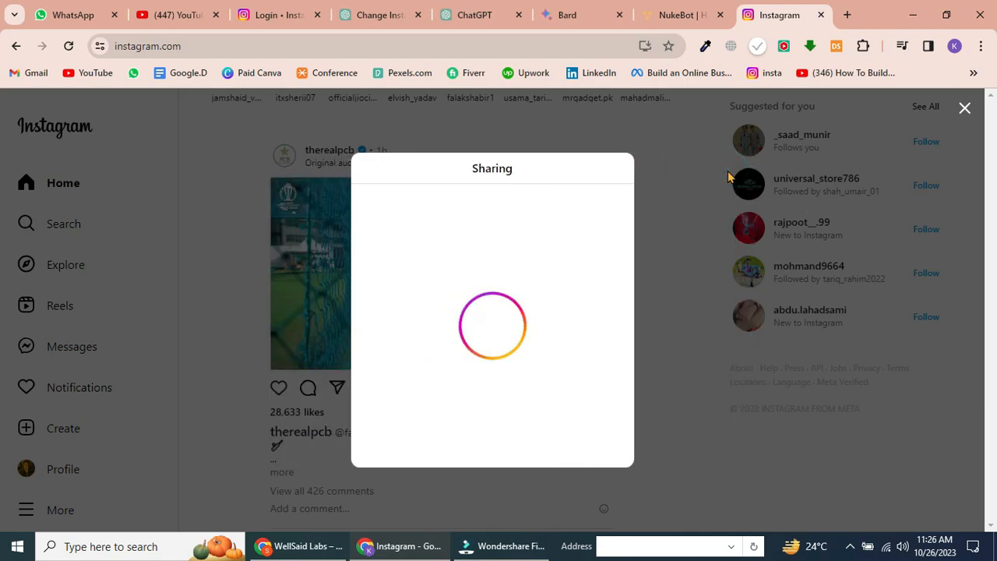